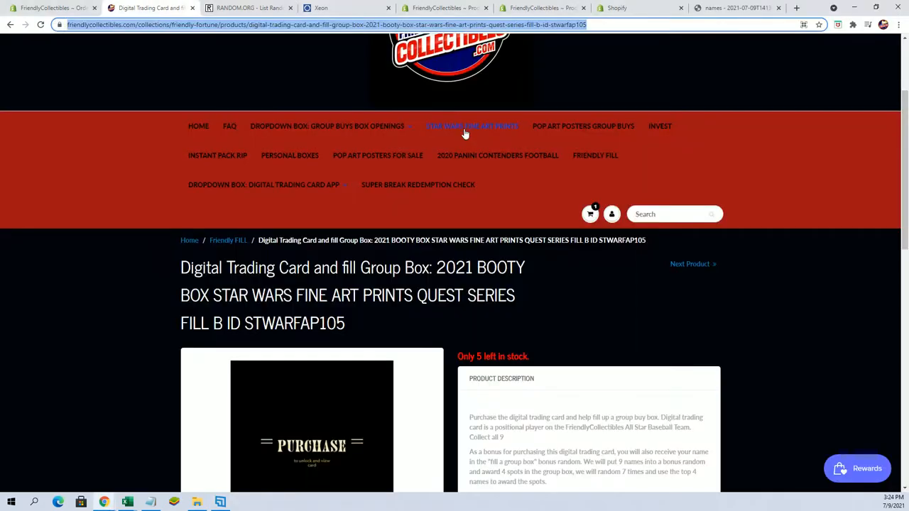
- Return to the store homepage and open the Basketball collection to find the Bangers hobby box
{"action": "left_click", "coordinate": [471, 126]}
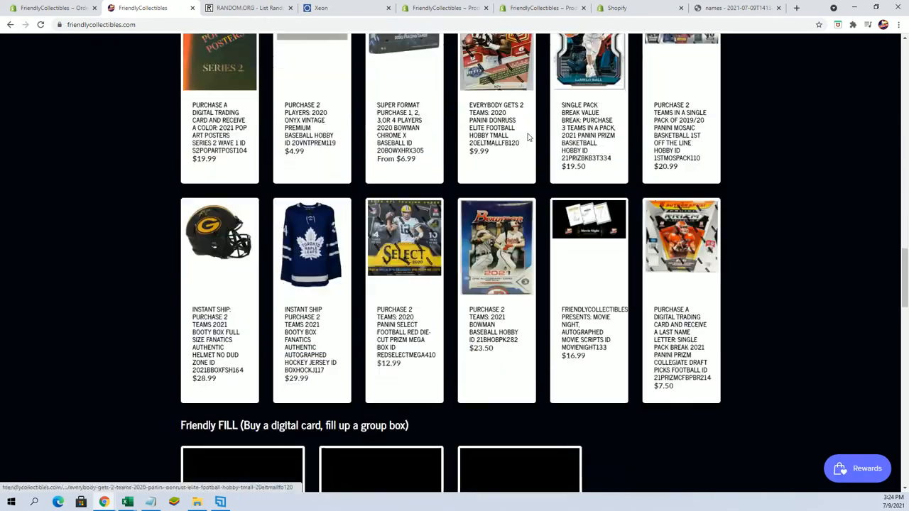
{"action": "scroll", "scroll_direction": "down", "scroll_amount": 3}
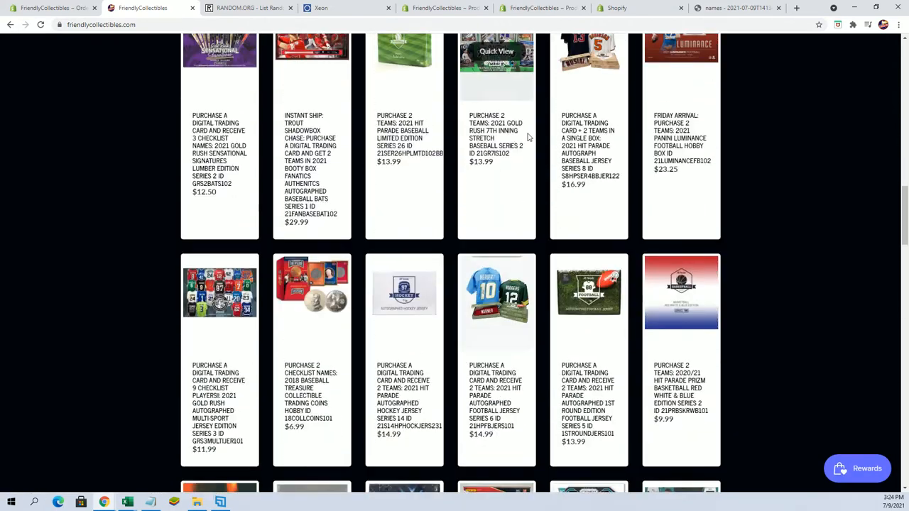
{"action": "left_click", "coordinate": [394, 169]}
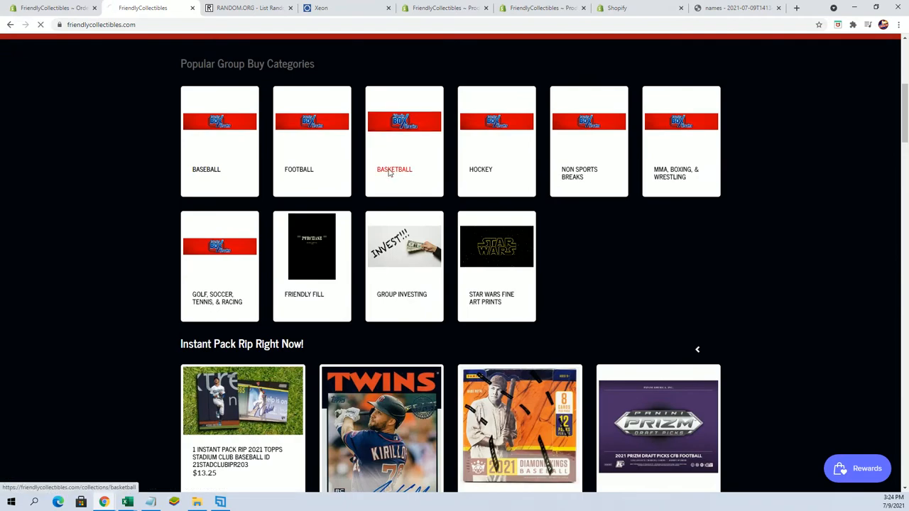
{"action": "left_click", "coordinate": [404, 169]}
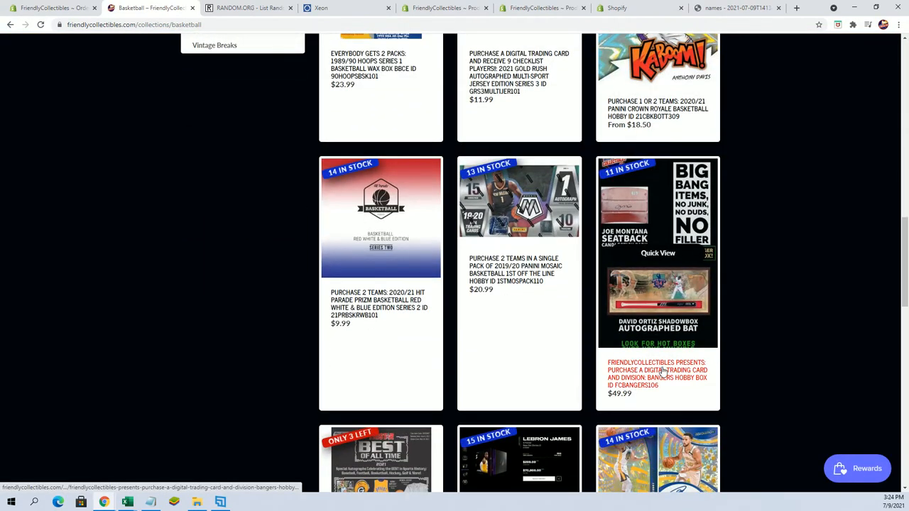
{"action": "scroll", "scroll_direction": "up", "scroll_amount": 3}
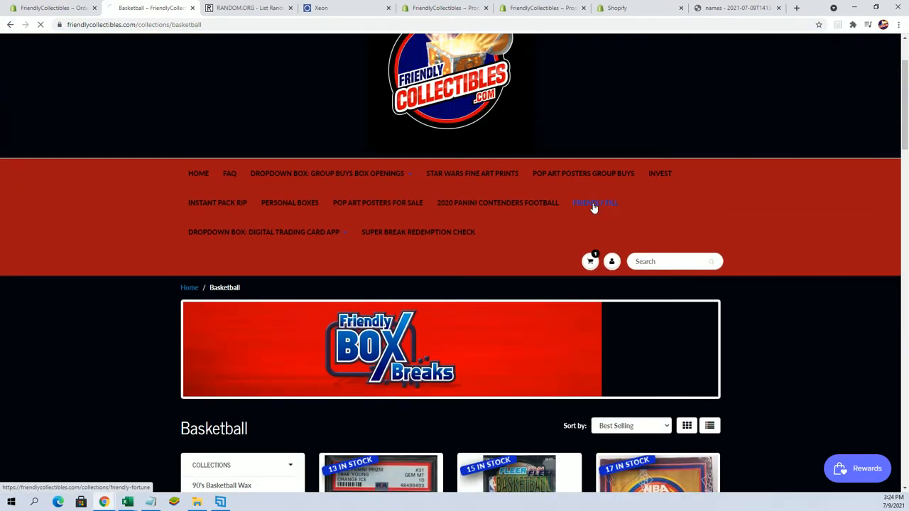
- View the Friendly FILL collection, then switch to the RANDOM.ORG List Randomizer tab
{"action": "left_click", "coordinate": [594, 203]}
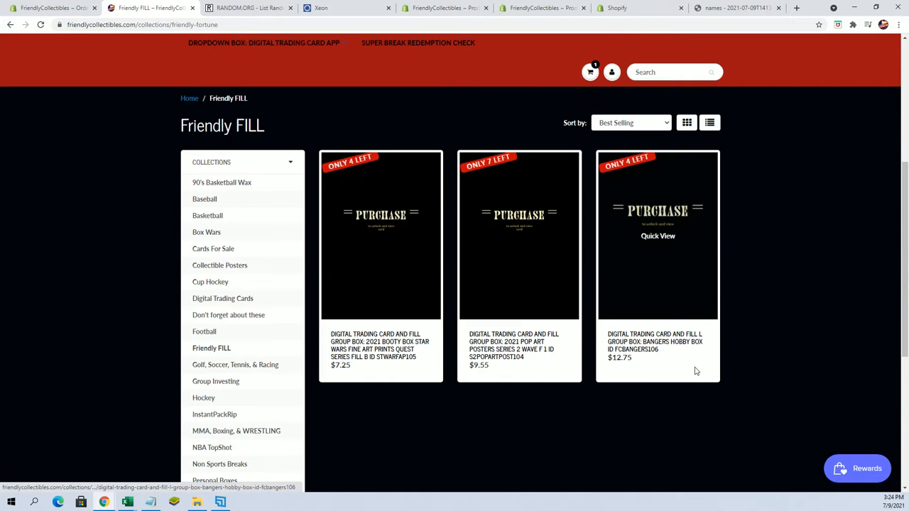
{"action": "mouse_move", "coordinate": [660, 355]}
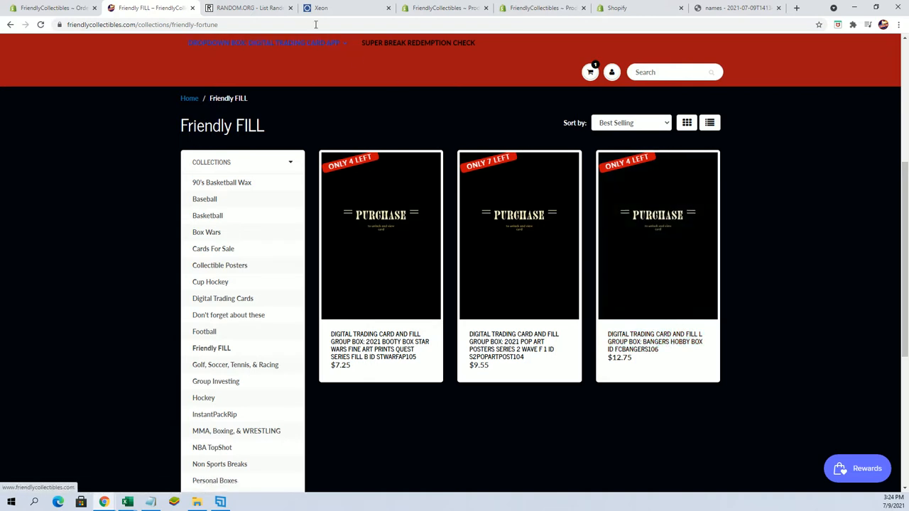
{"action": "left_click", "coordinate": [248, 8]}
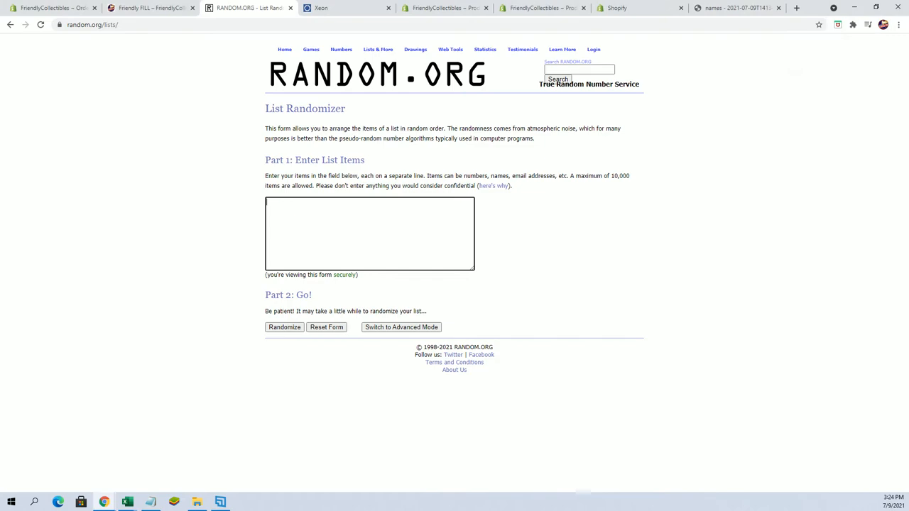
- Shuffle the four filler names repeatedly until the list shows seven randomizations
{"action": "left_click", "coordinate": [898, 25]}
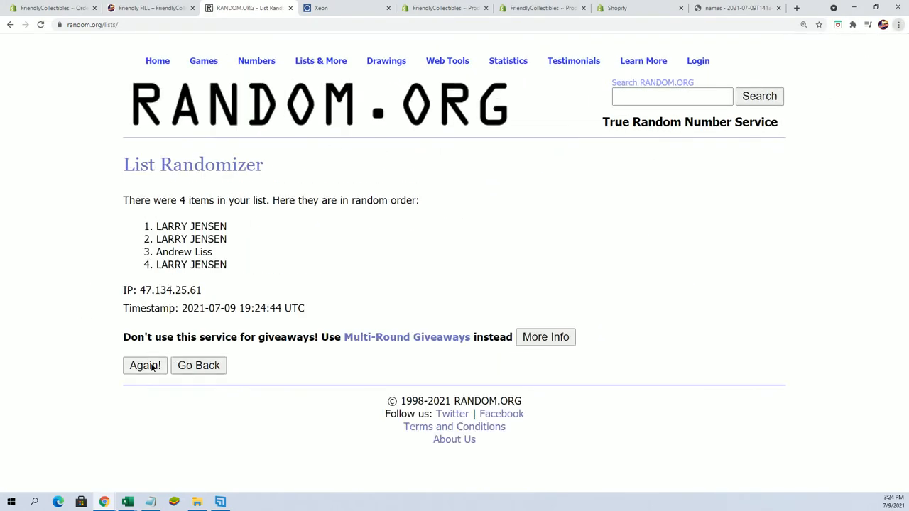
{"action": "left_click", "coordinate": [145, 365]}
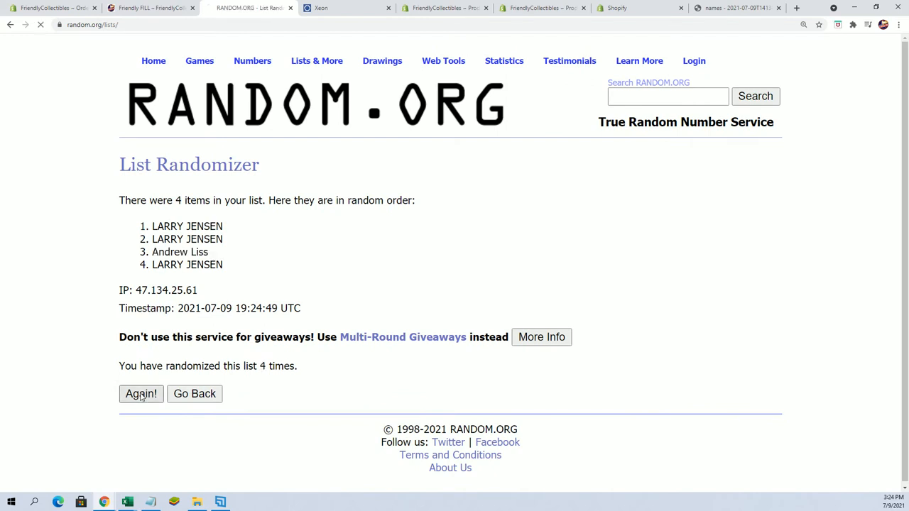
{"action": "left_click", "coordinate": [140, 393]}
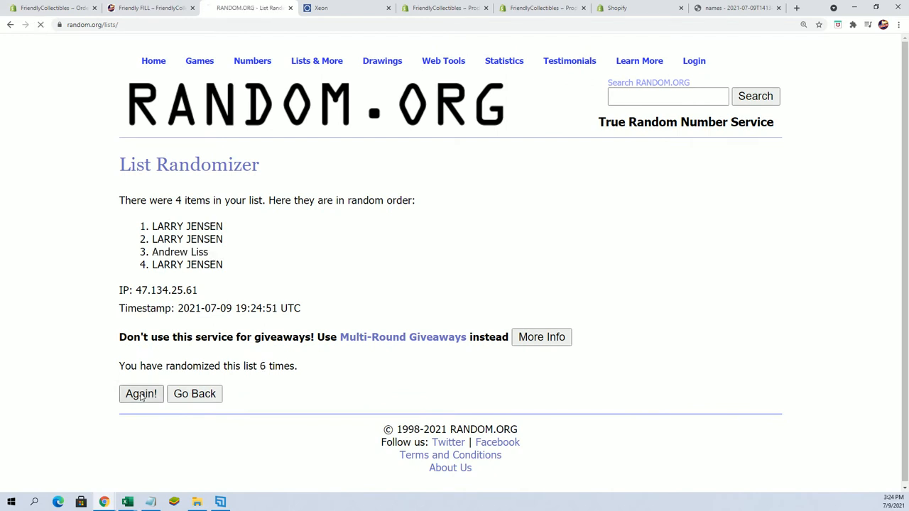
{"action": "left_click", "coordinate": [141, 394]}
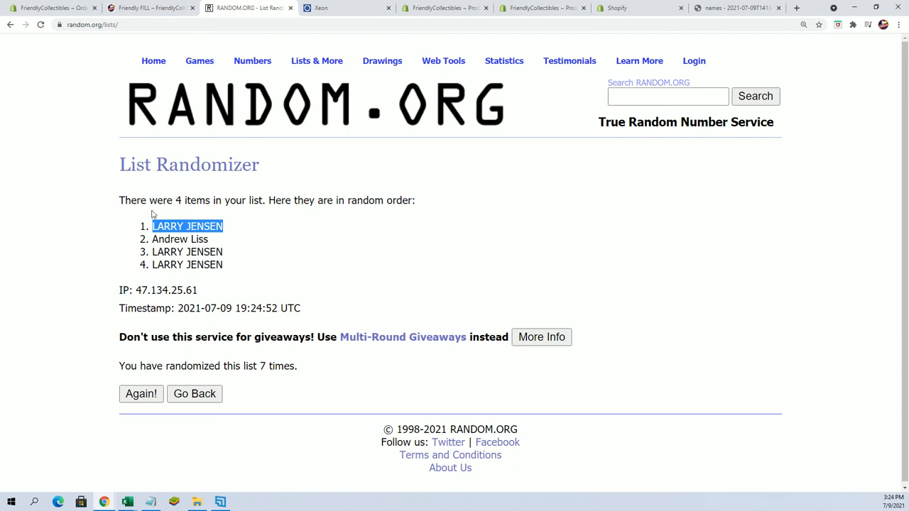
{"action": "mouse_move", "coordinate": [401, 244]}
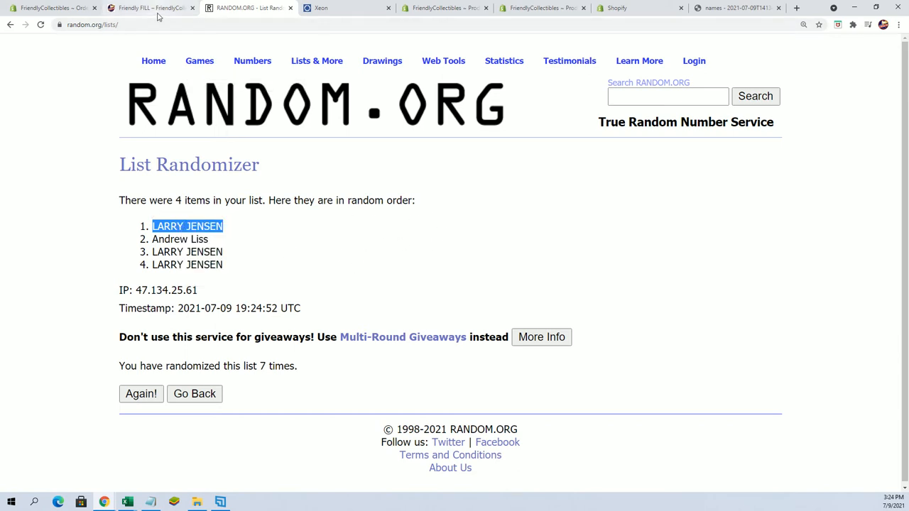
- Open the Bangers Hobby Box product page and scroll to its ten FILLER WINNERS
{"action": "left_click", "coordinate": [149, 7]}
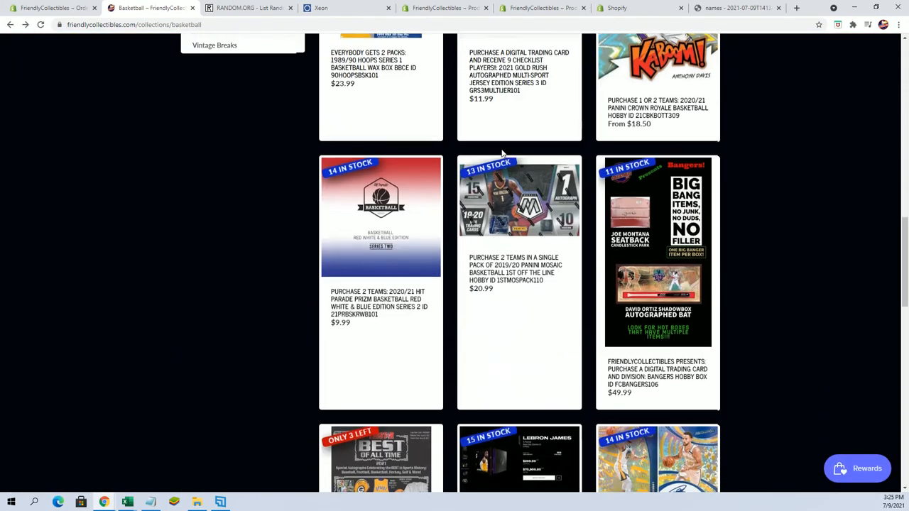
{"action": "left_click", "coordinate": [657, 252]}
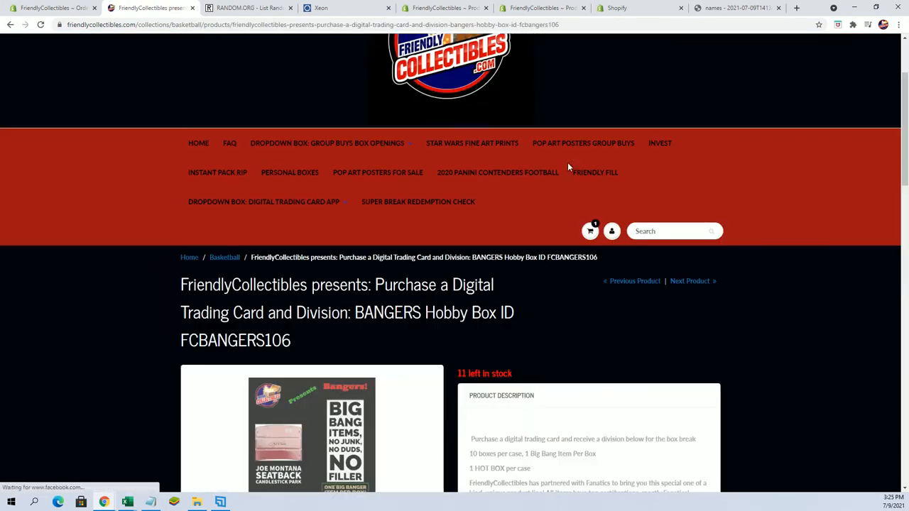
{"action": "scroll", "scroll_direction": "down", "scroll_amount": 3}
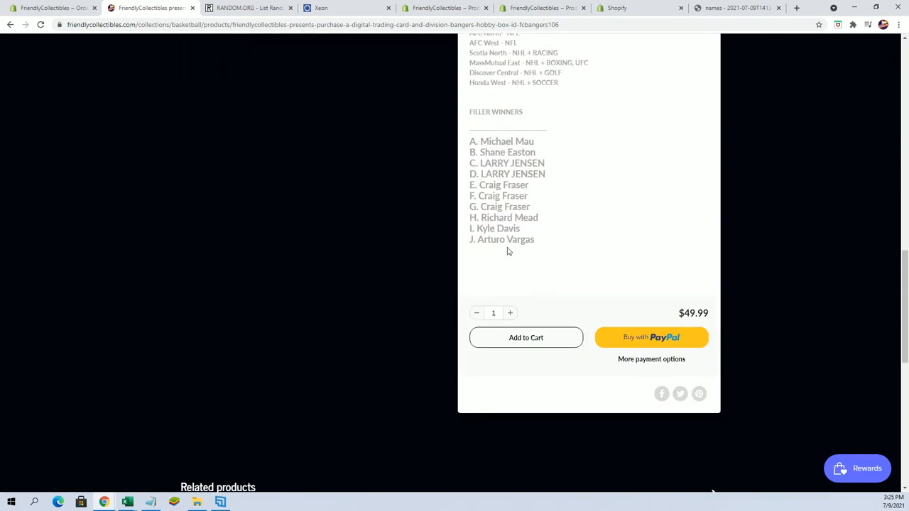